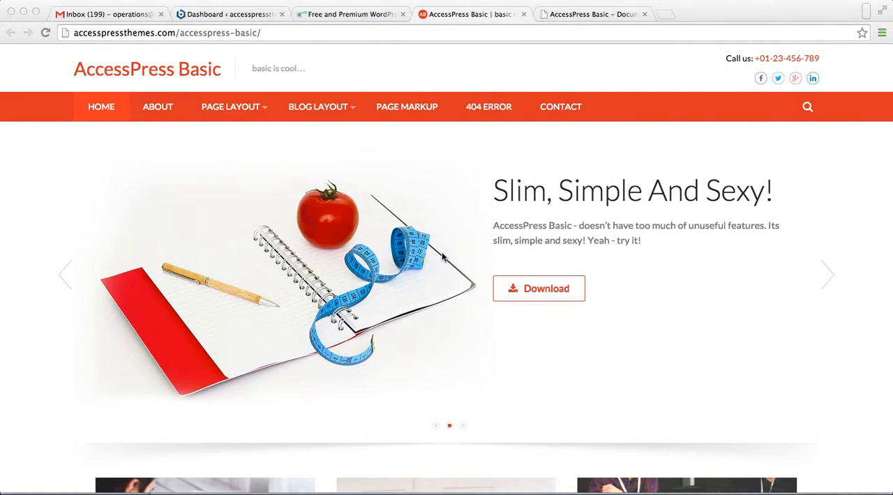
- Switch to the 'Free and Premium WordPress Themes' catalogue tab
scroll("down", 3)
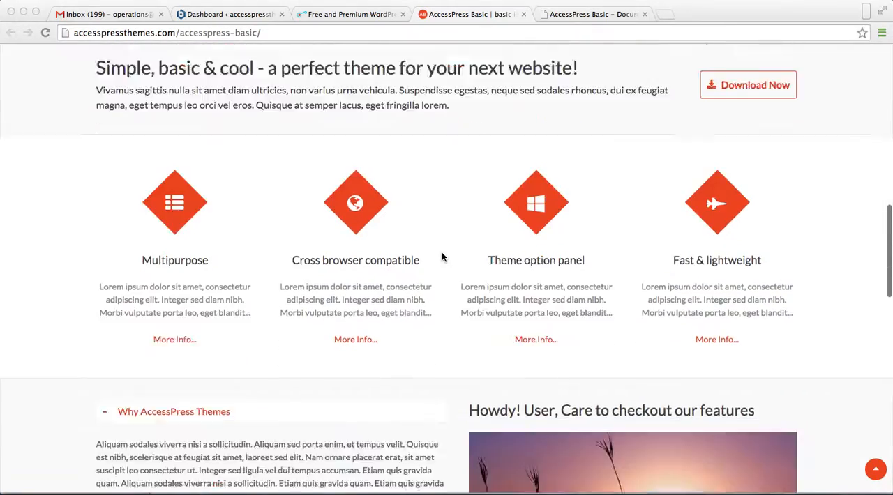
scroll("down", 3)
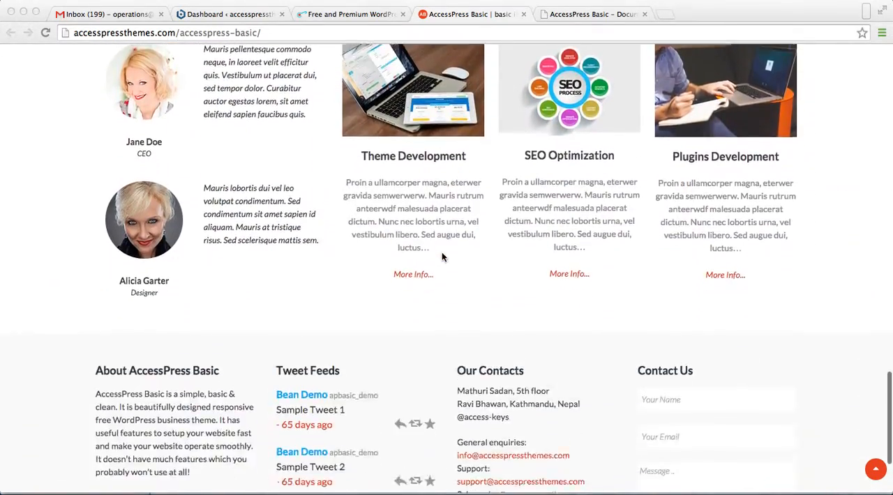
scroll("up", 3)
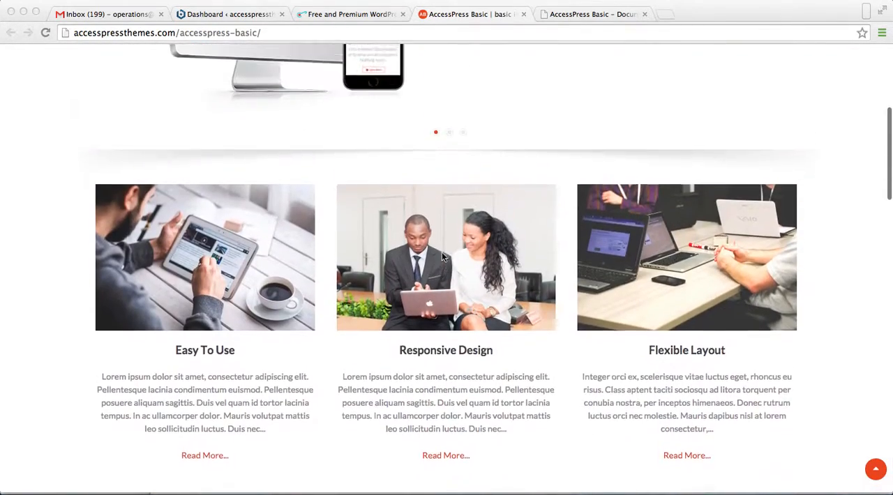
scroll("up", 3)
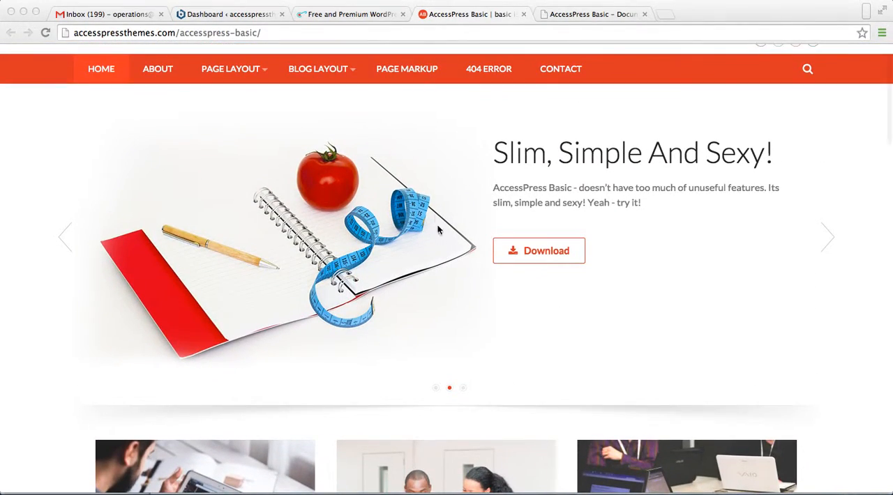
left_click(349, 14)
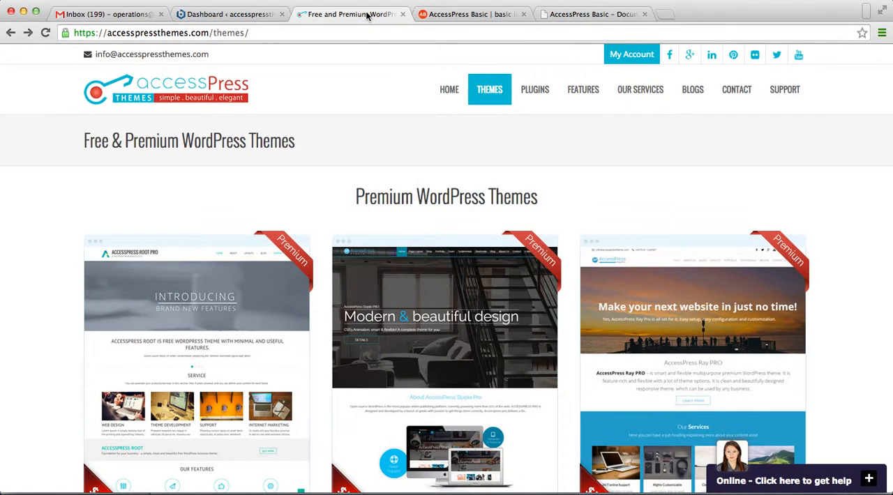
mouse_move(349, 14)
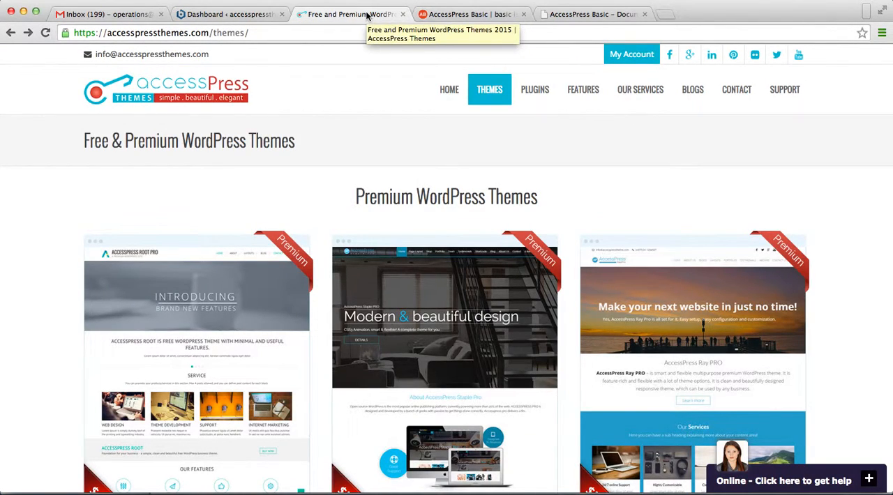
mouse_move(495, 184)
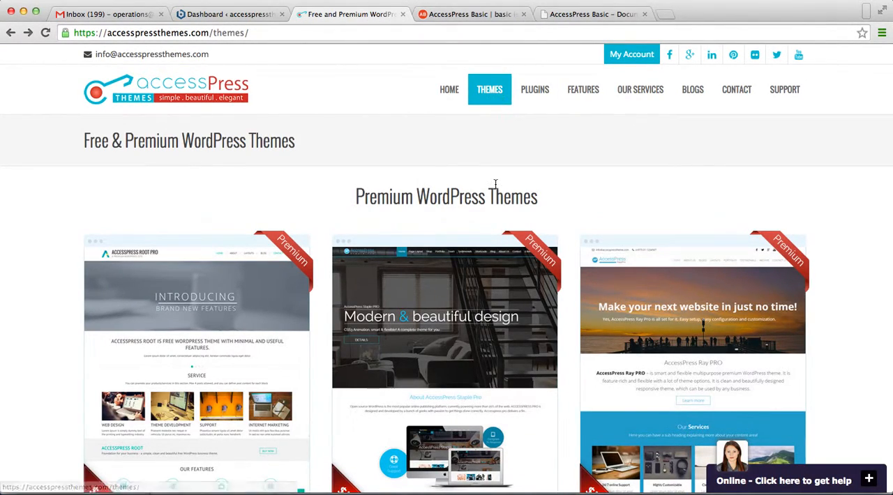
- Scroll to Free WordPress Themes and view the AccessPress Basic theme's details
scroll("down", 3)
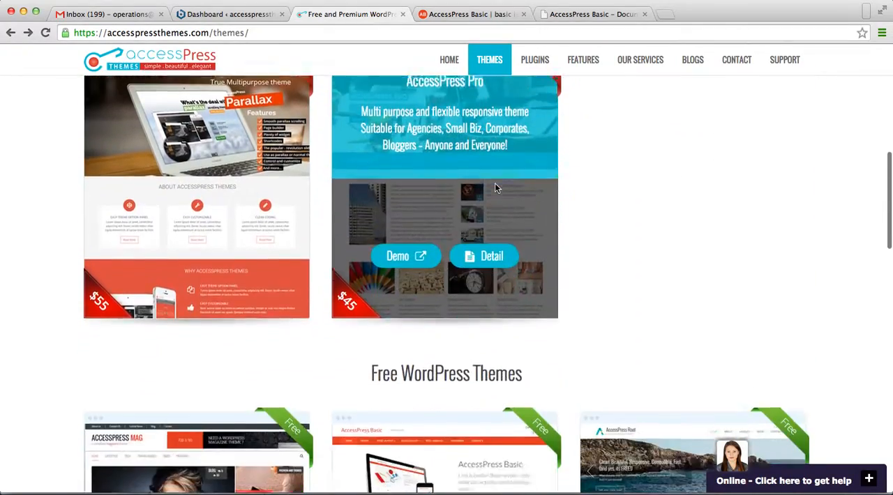
scroll("up", 3)
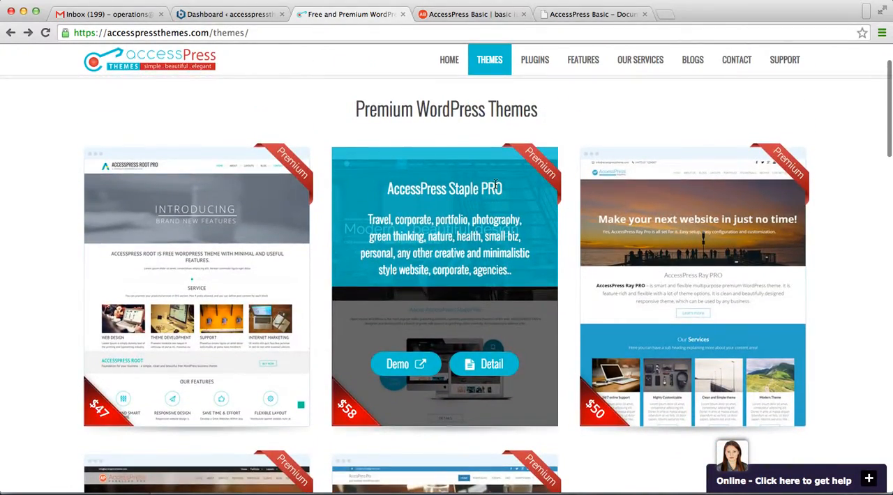
scroll("down", 3)
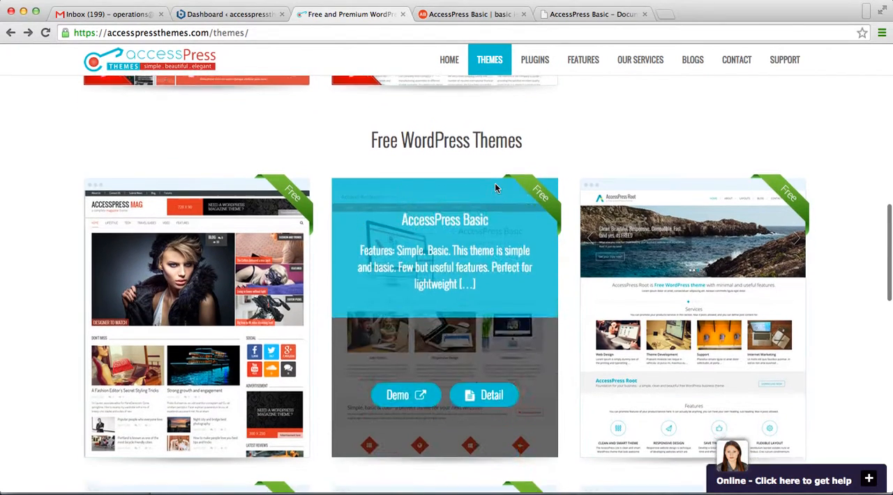
scroll("down", 3)
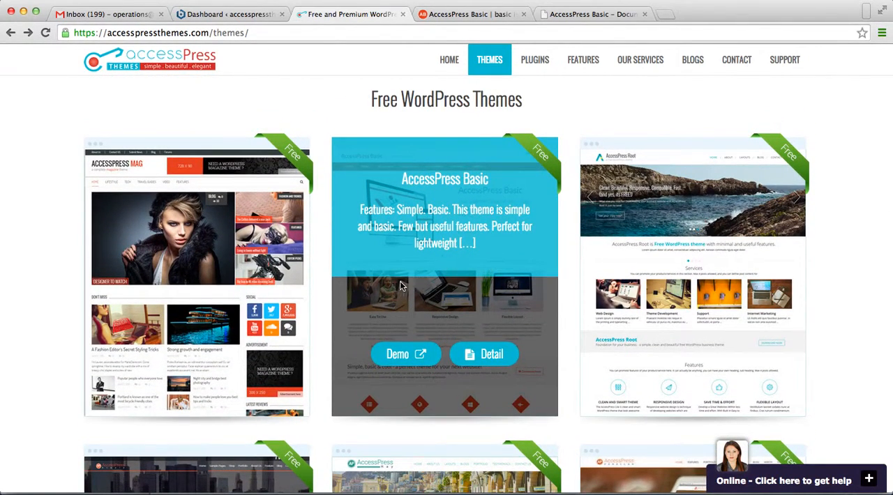
mouse_move(471, 204)
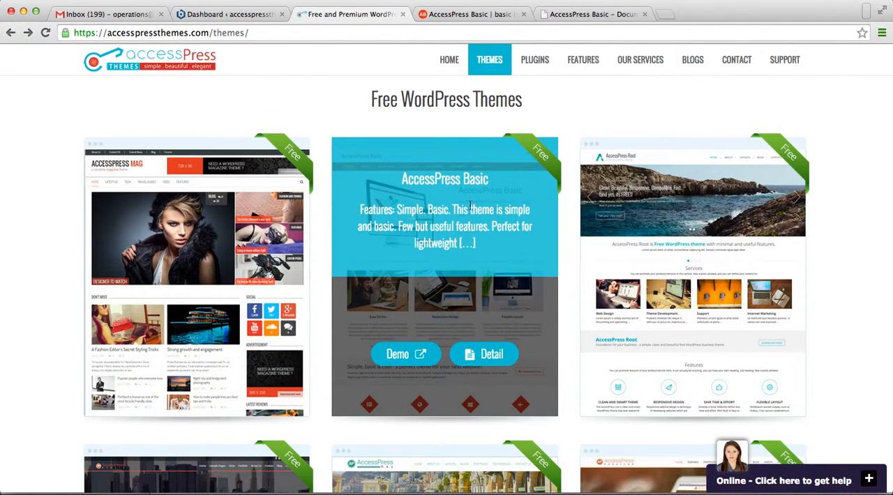
mouse_move(488, 360)
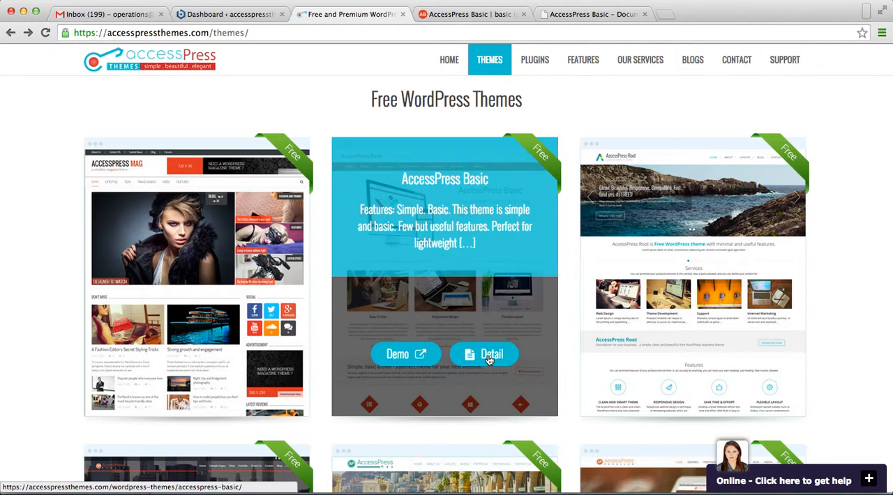
left_click(485, 354)
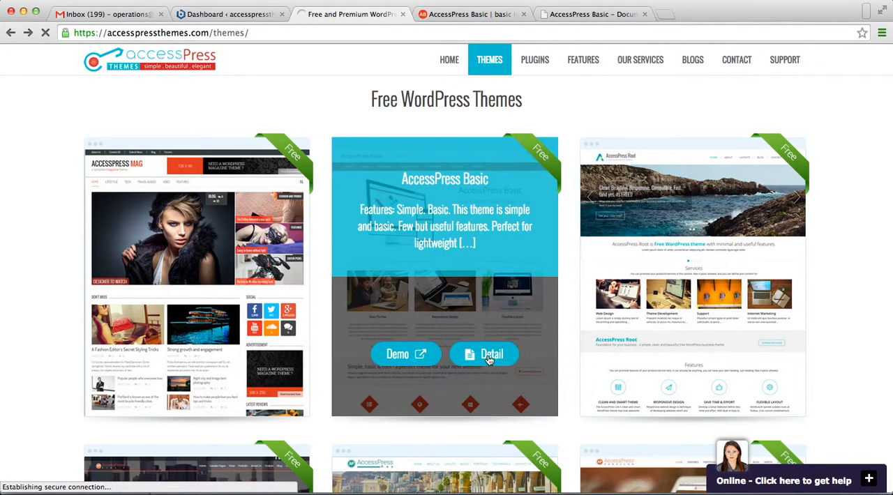
- Request the AccessPress Basic download from its details page via the red DOWNLOAD button
left_click(491, 355)
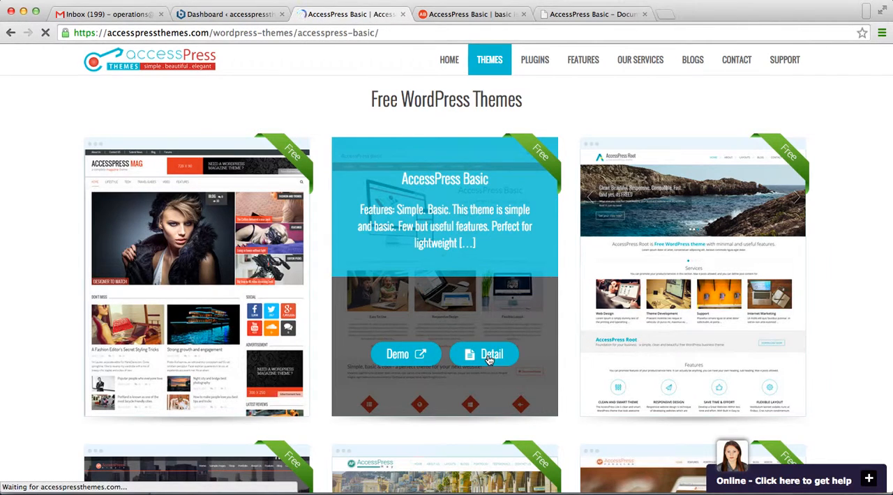
left_click(491, 354)
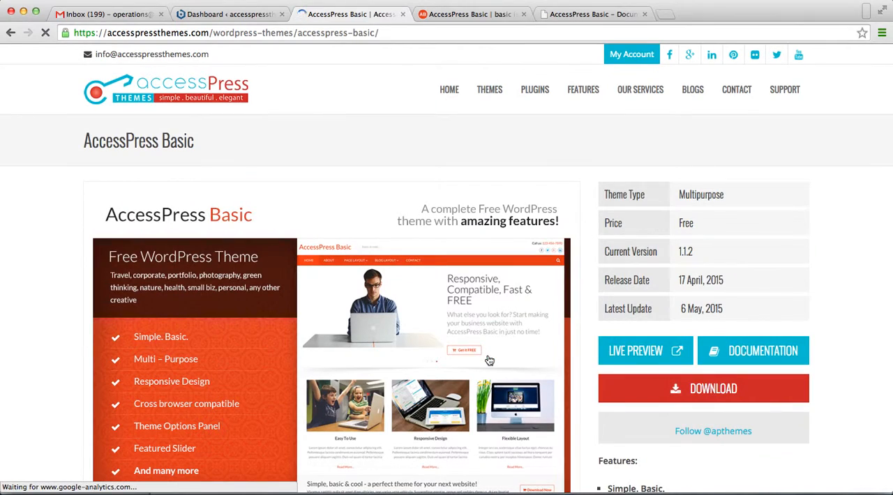
scroll("down", 3)
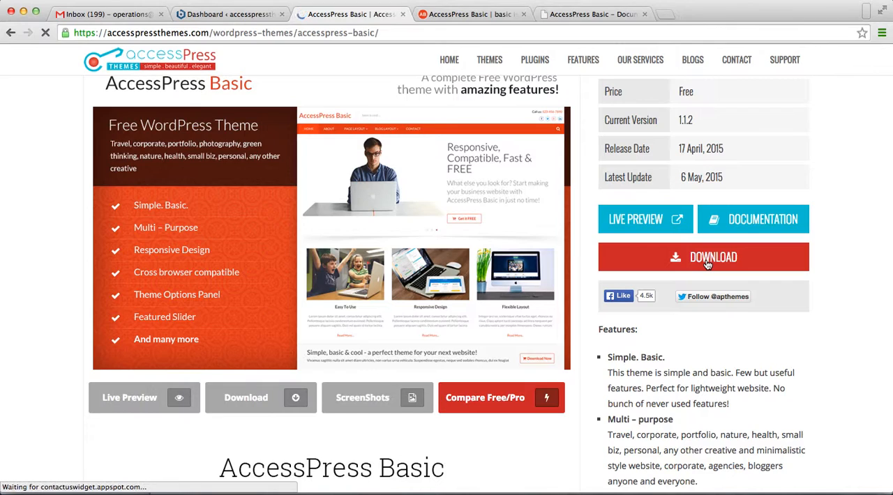
left_click(703, 257)
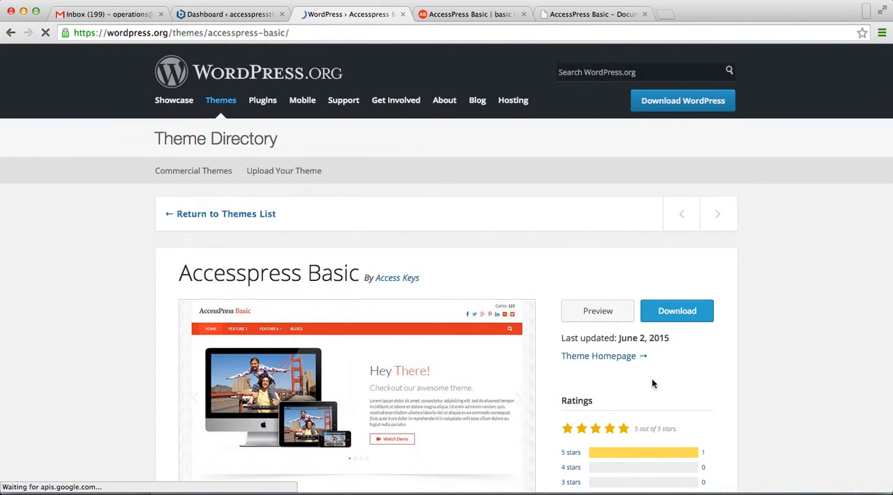
- Download the Accesspress Basic zip from WordPress.org and return to the local dashboard
scroll("down", 3)
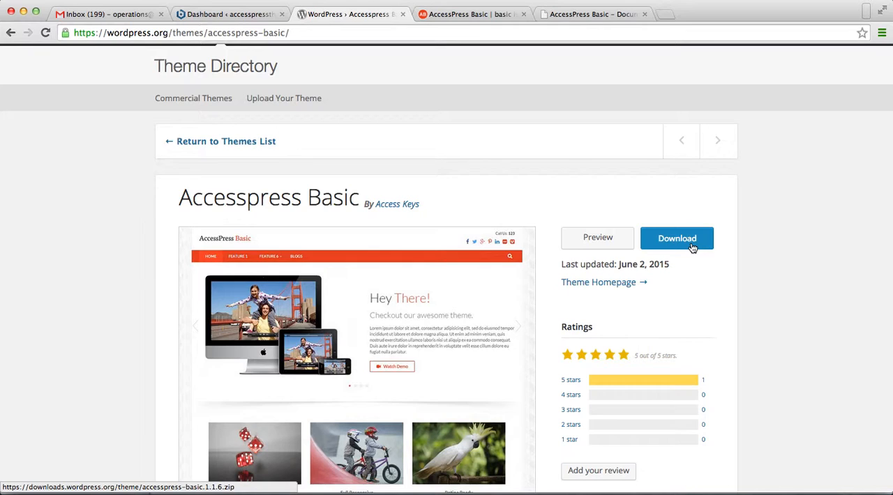
left_click(675, 237)
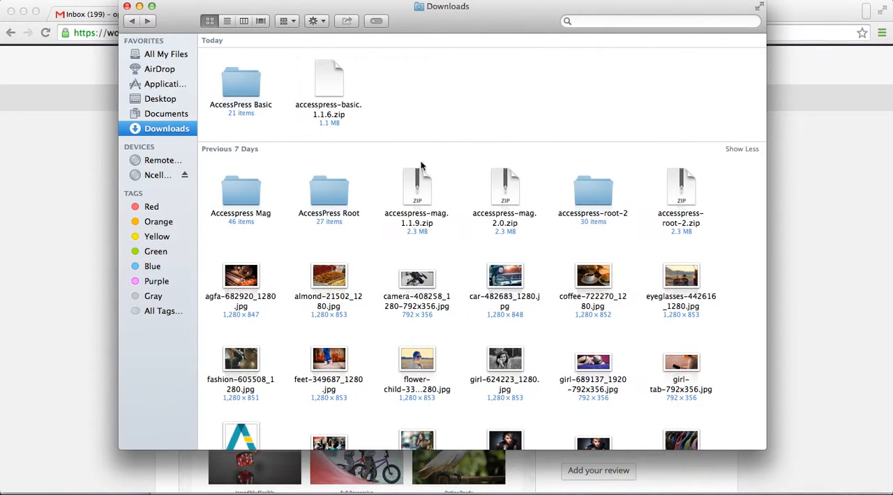
mouse_move(317, 77)
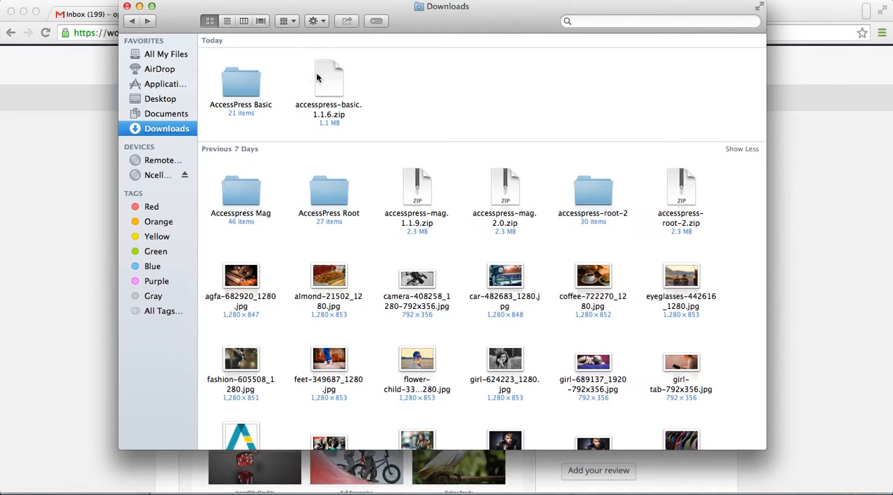
mouse_move(328, 98)
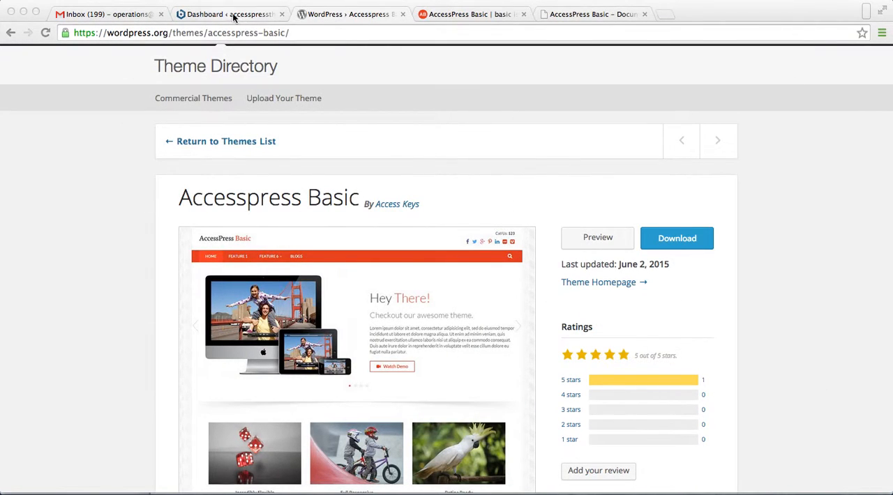
left_click(231, 14)
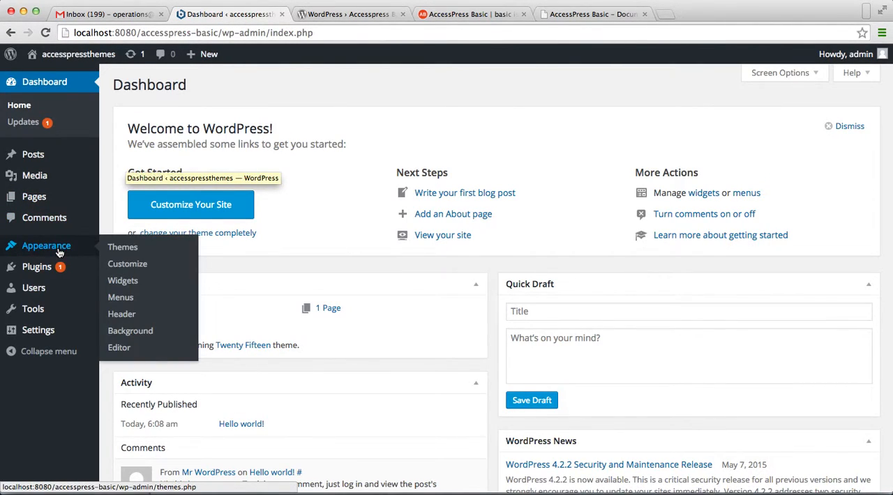
- Go to Appearance > Themes, Add New, Upload Theme and choose a file from the computer
left_click(123, 247)
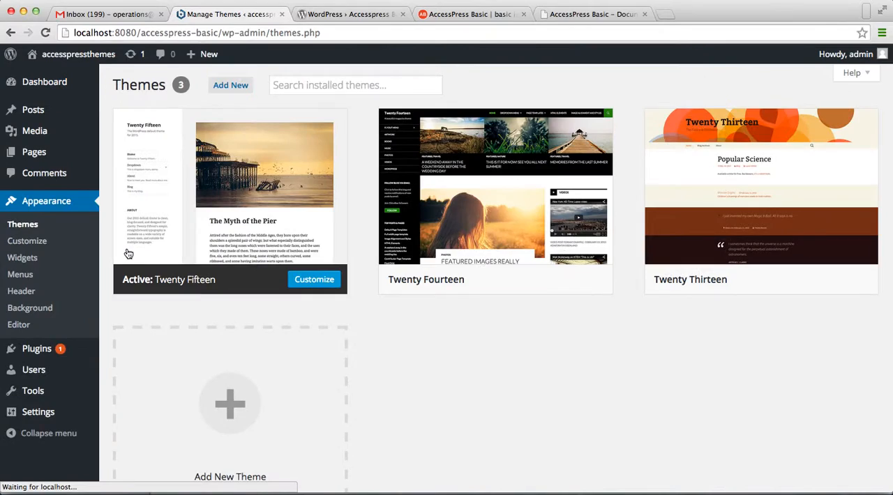
left_click(230, 83)
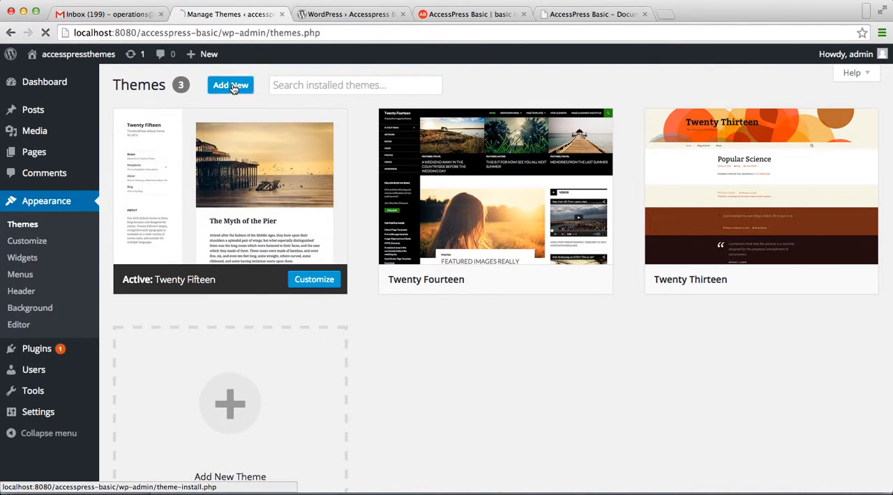
left_click(230, 83)
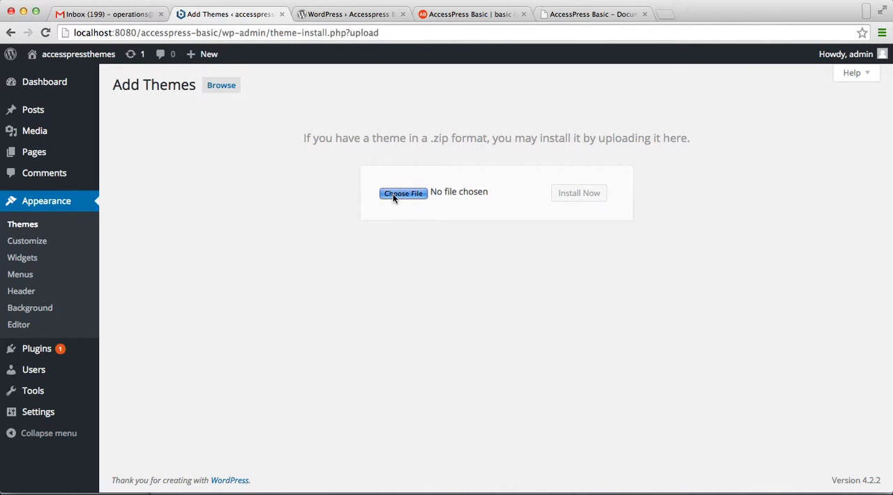
left_click(403, 193)
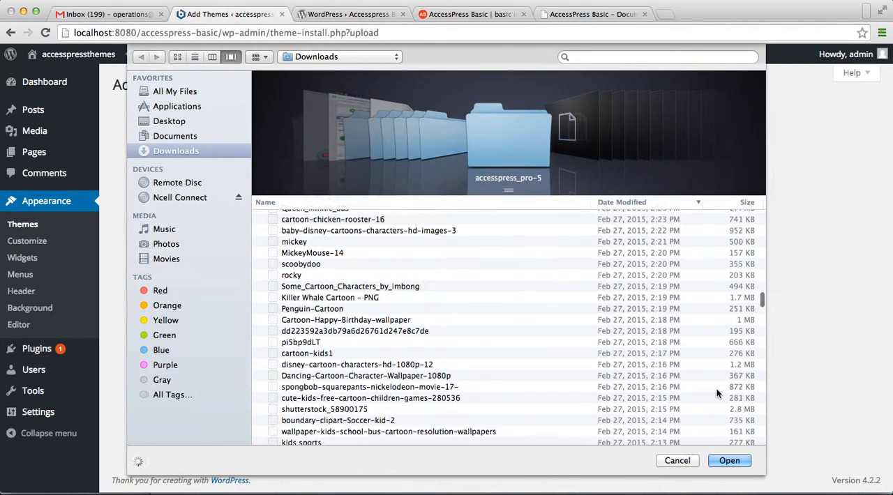
- Select accesspress-basic.1.1.6.zip from Downloads as the theme file to upload
scroll("up", 3)
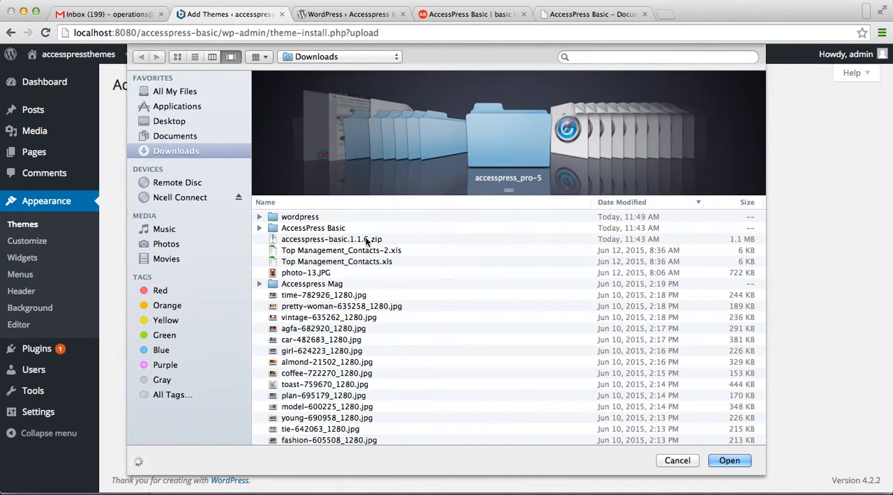
left_click(332, 239)
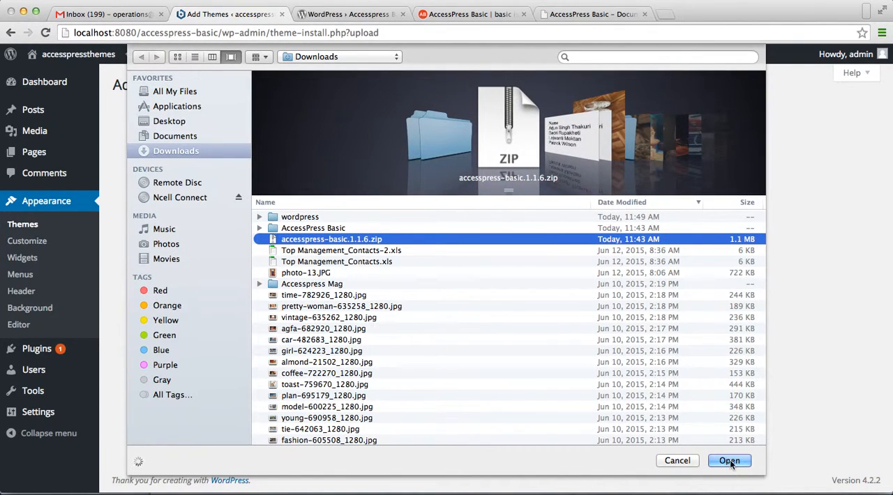
left_click(728, 460)
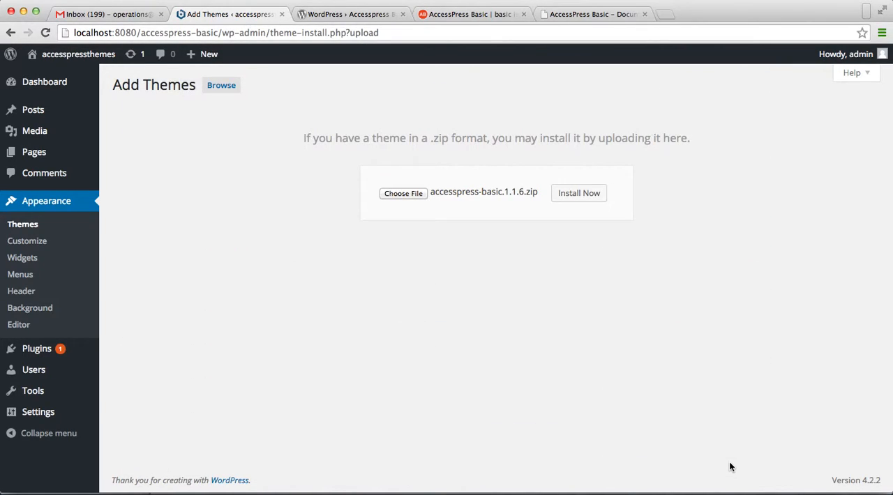
- Install the theme with Install Now and activate it once 'Theme installed successfully' appears
left_click(579, 193)
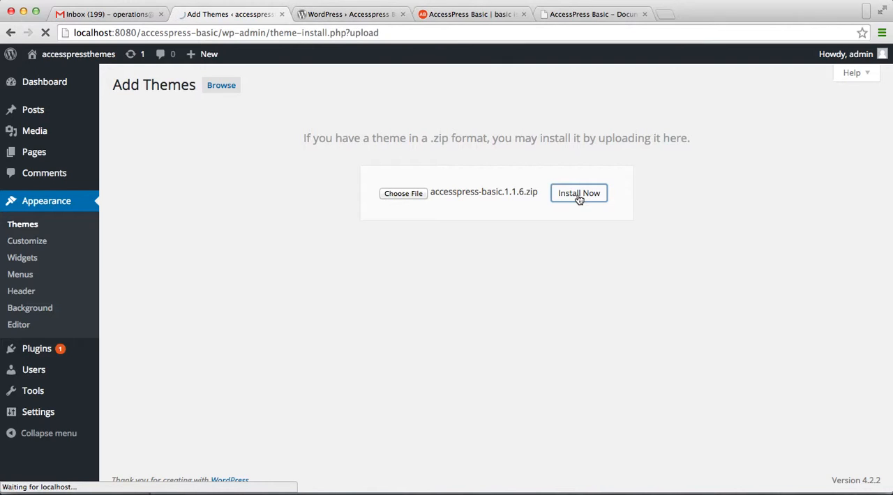
left_click(578, 192)
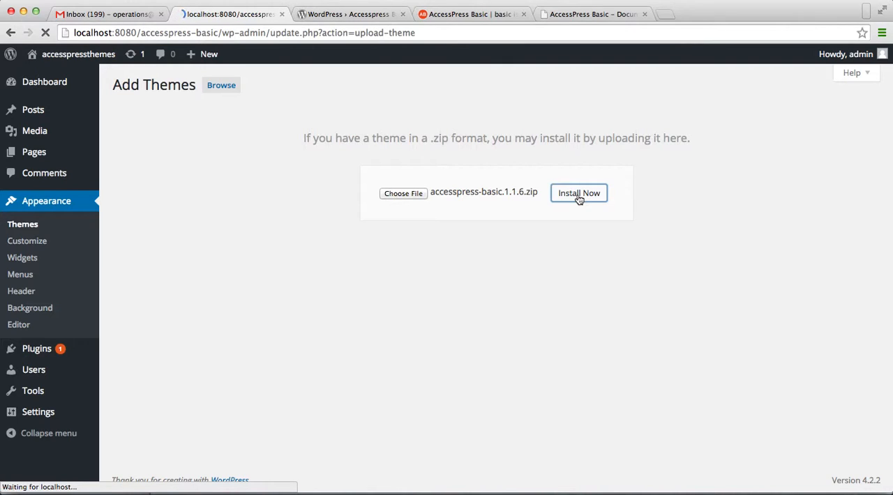
left_click(578, 193)
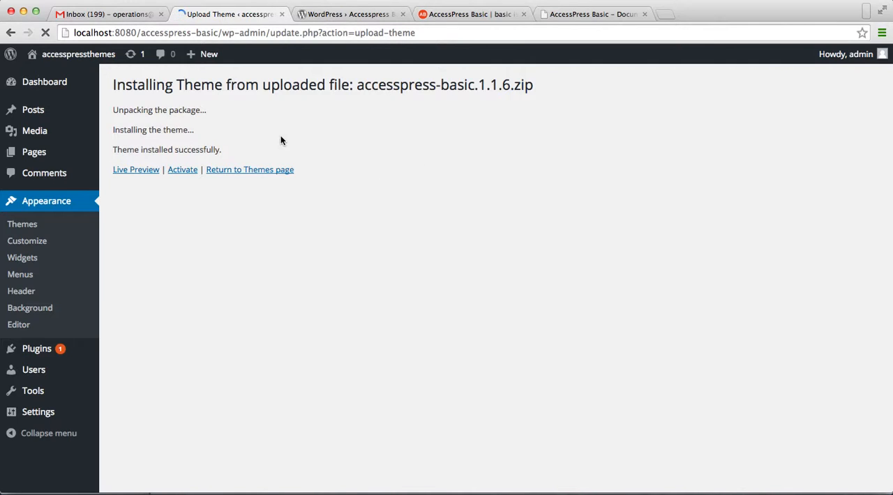
mouse_move(150, 162)
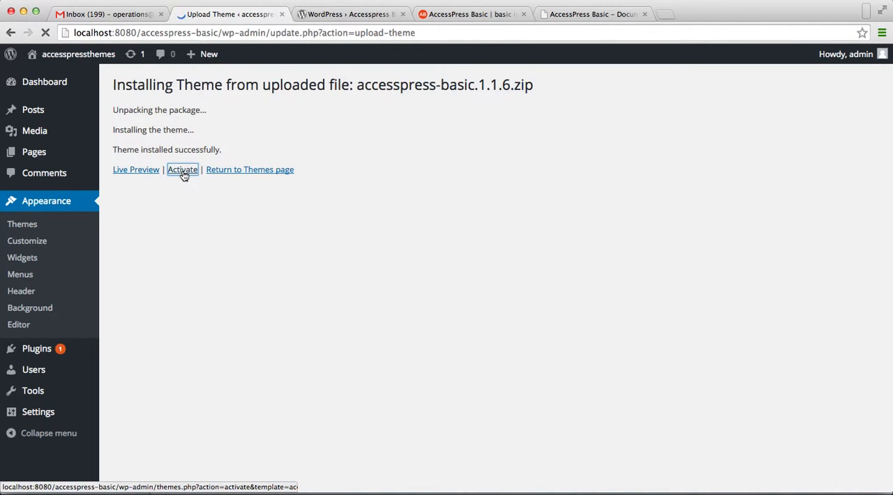
left_click(181, 170)
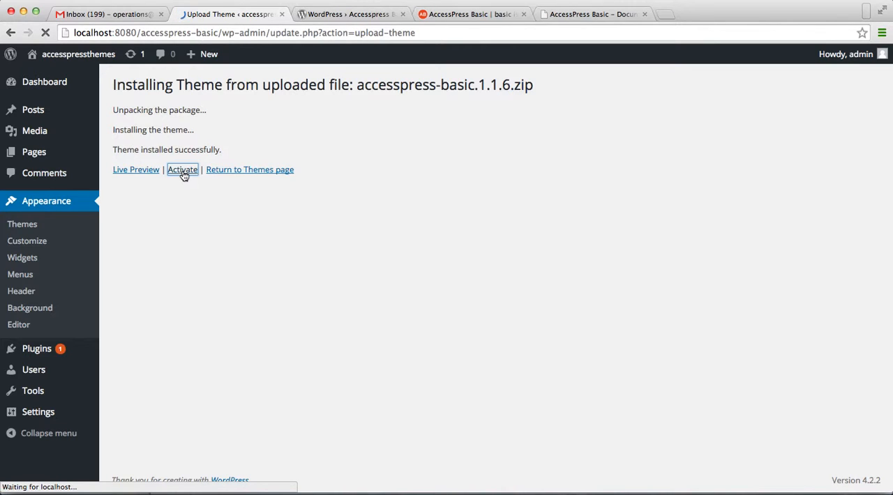
- Activate Accesspress Basic so the Themes page shows it as the active theme
left_click(182, 170)
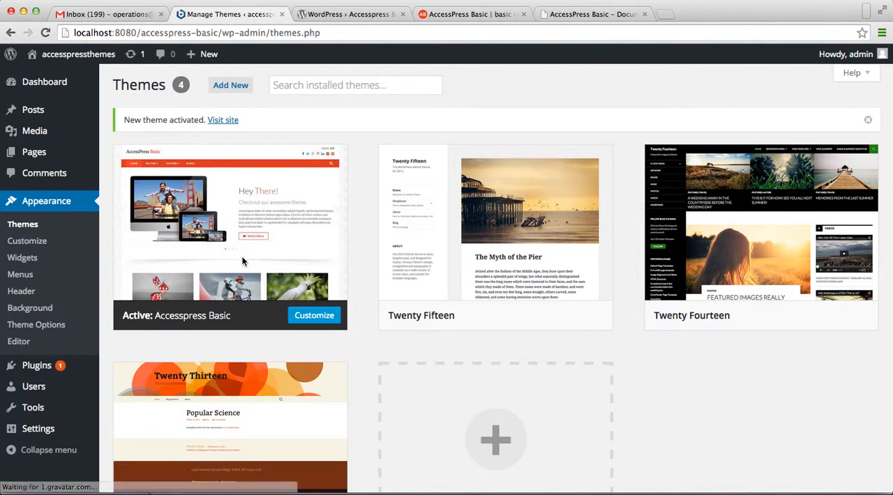
mouse_move(230, 203)
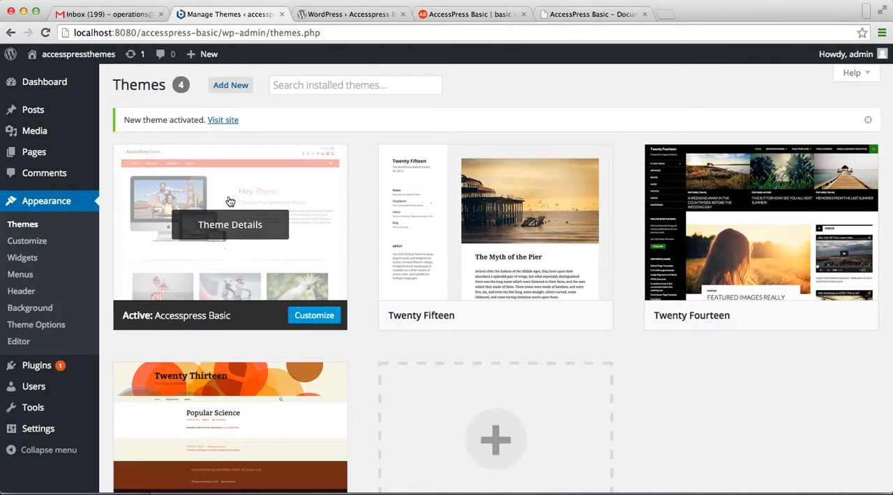
mouse_move(128, 215)
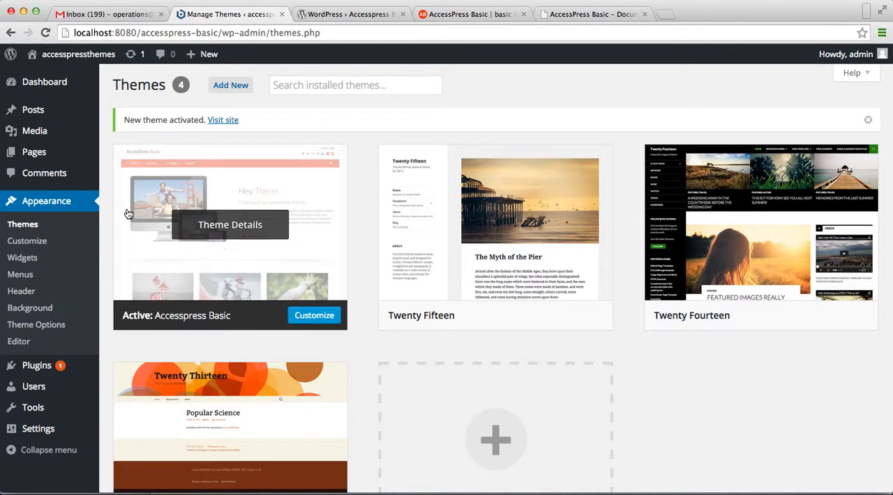
mouse_move(36, 324)
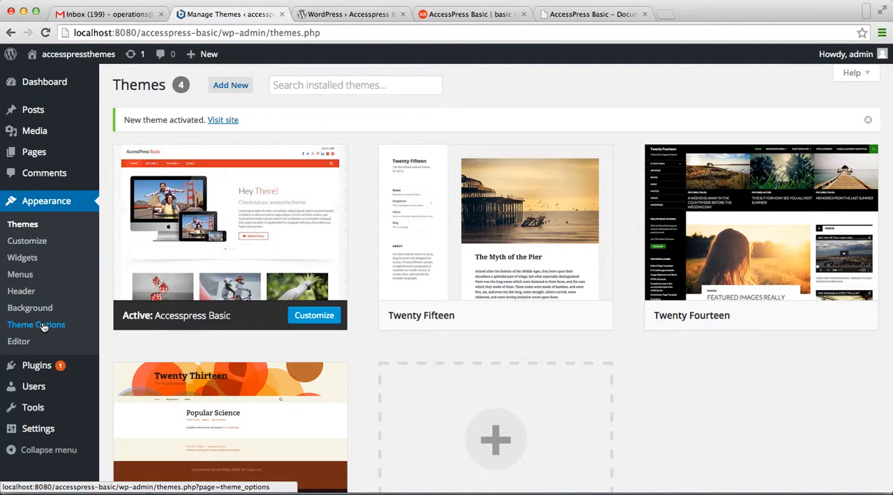
mouse_move(33, 131)
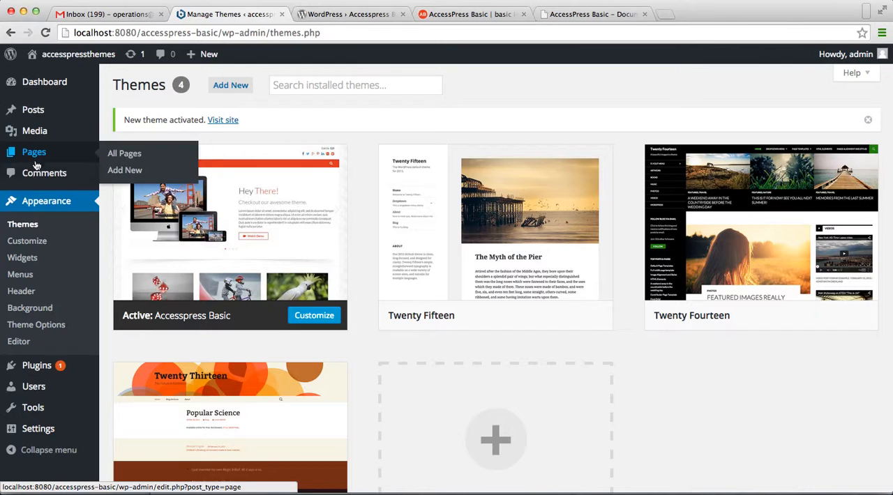
mouse_move(101, 290)
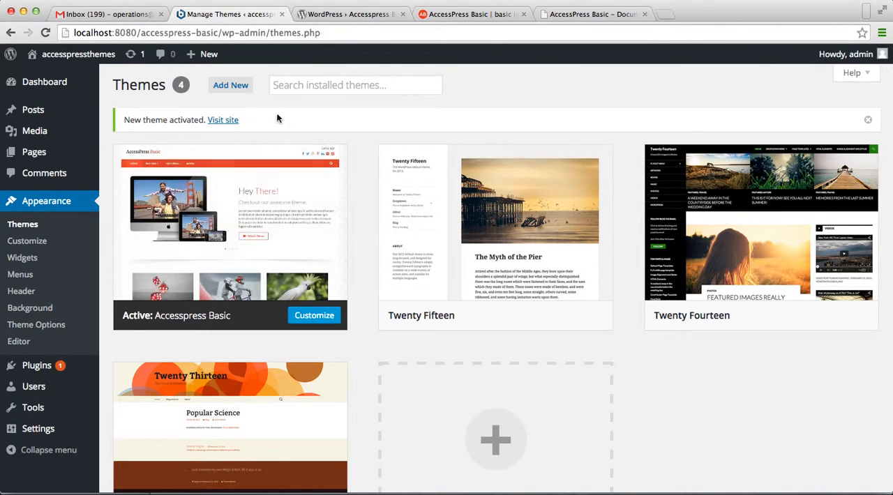
mouse_move(480, 103)
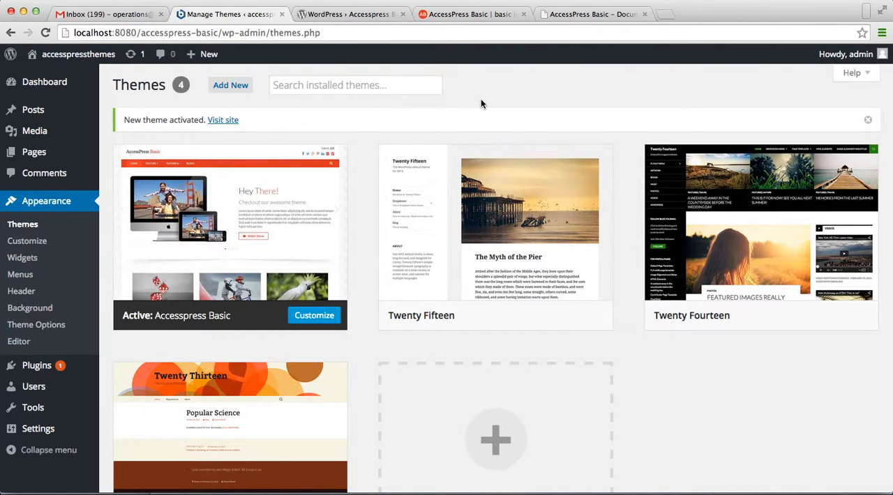